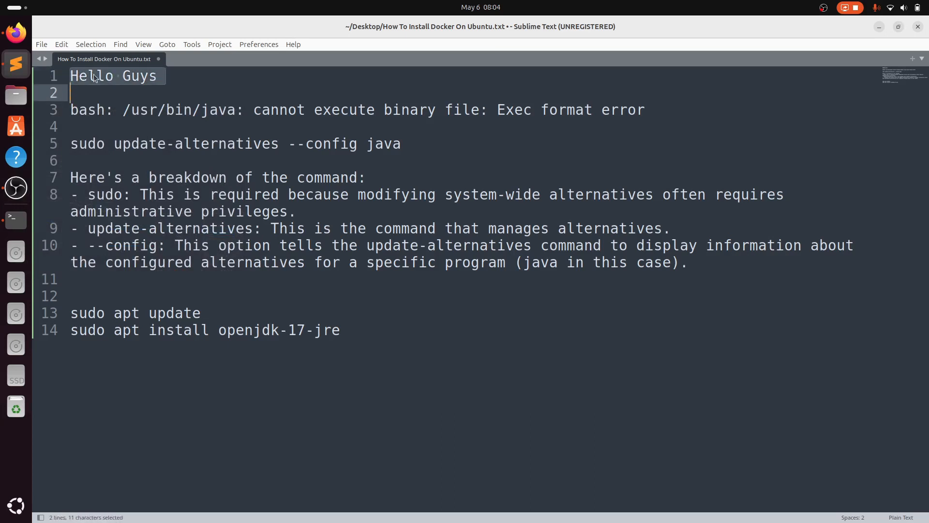
{"action": "mouse_move", "coordinate": [134, 99]}
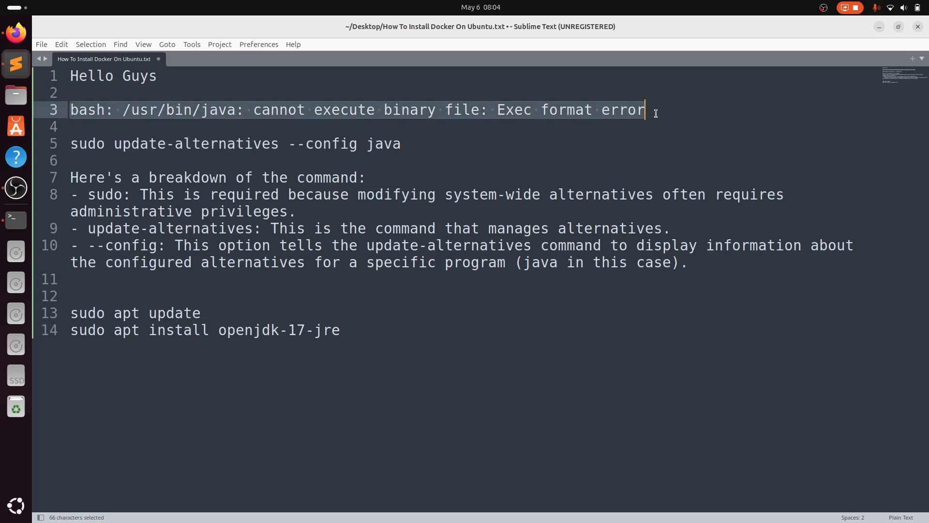
{"action": "mouse_move", "coordinate": [563, 121]}
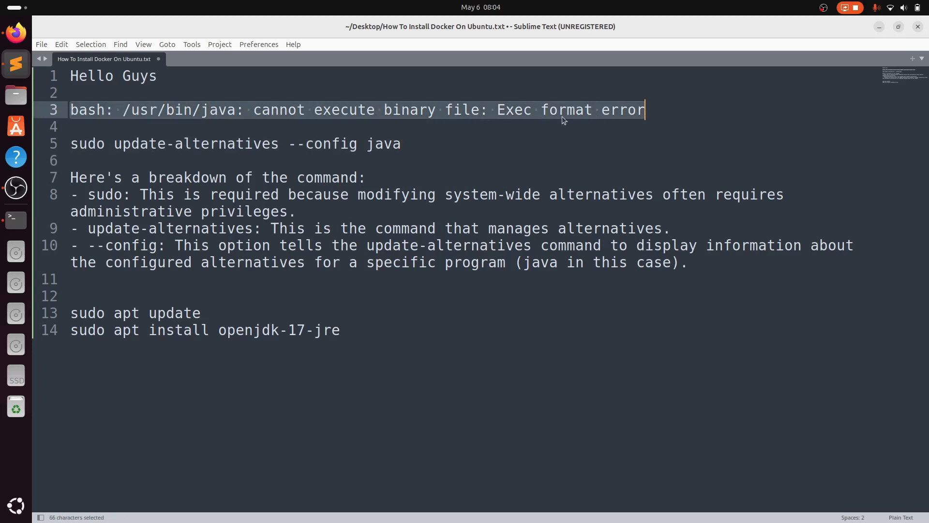
Run java --version in Terminal to reproduce the exec format error
{"action": "left_click", "coordinate": [648, 110]}
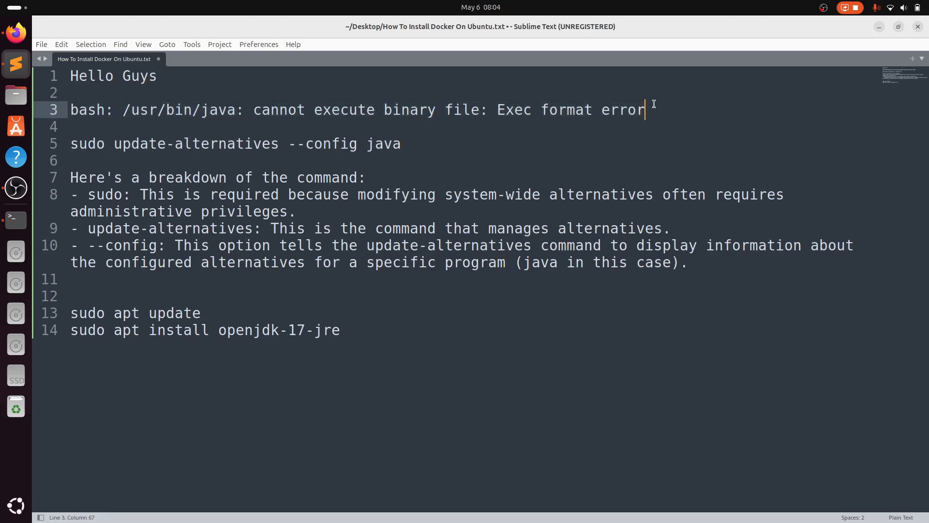
{"action": "mouse_move", "coordinate": [269, 64]}
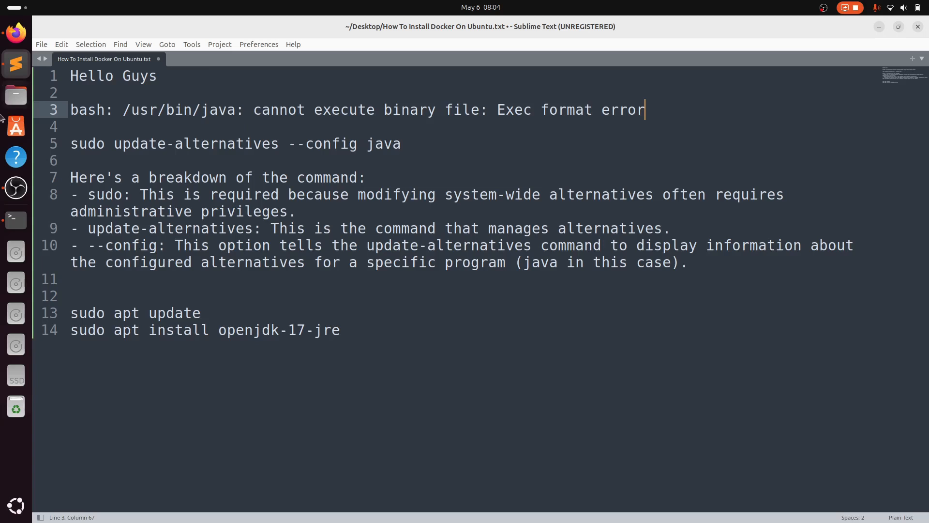
{"action": "mouse_move", "coordinate": [3, 146]}
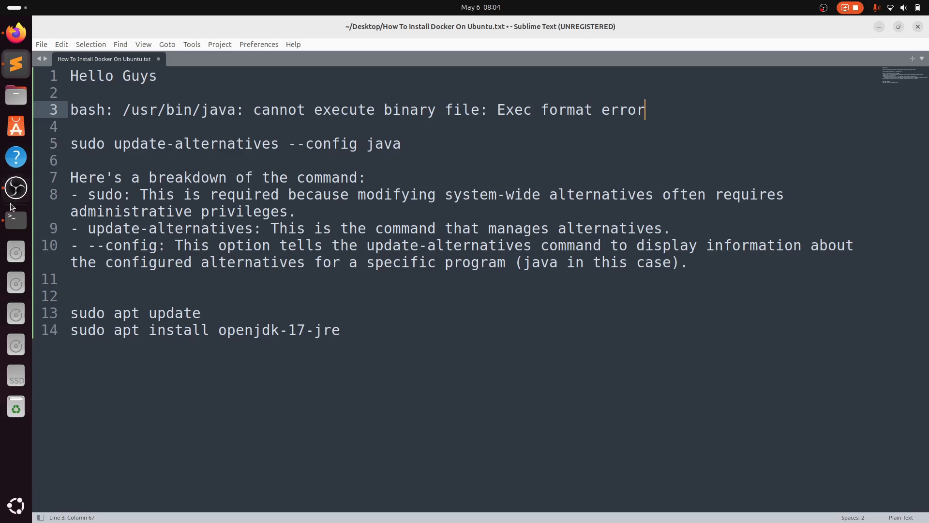
{"action": "mouse_move", "coordinate": [11, 214]}
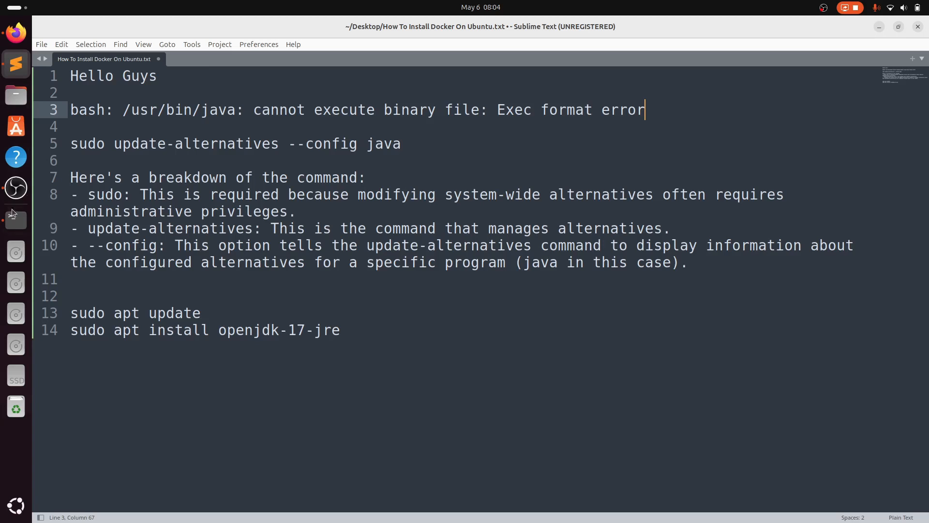
{"action": "left_click", "coordinate": [16, 220]}
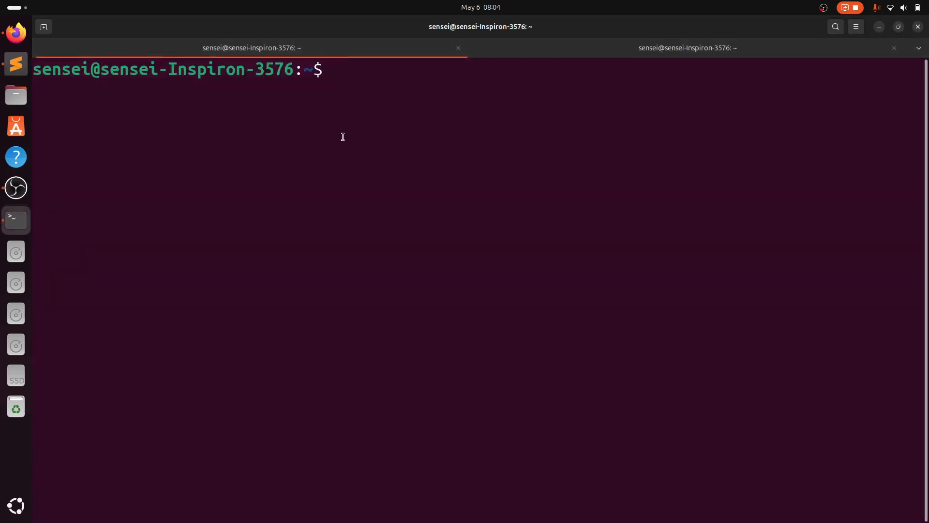
{"action": "type", "text": "java"}
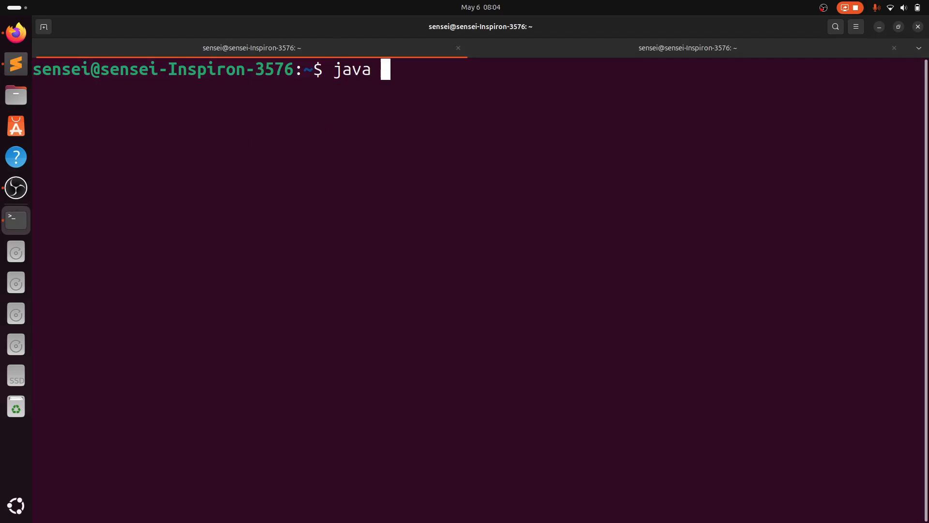
{"action": "type", "text": "--version"}
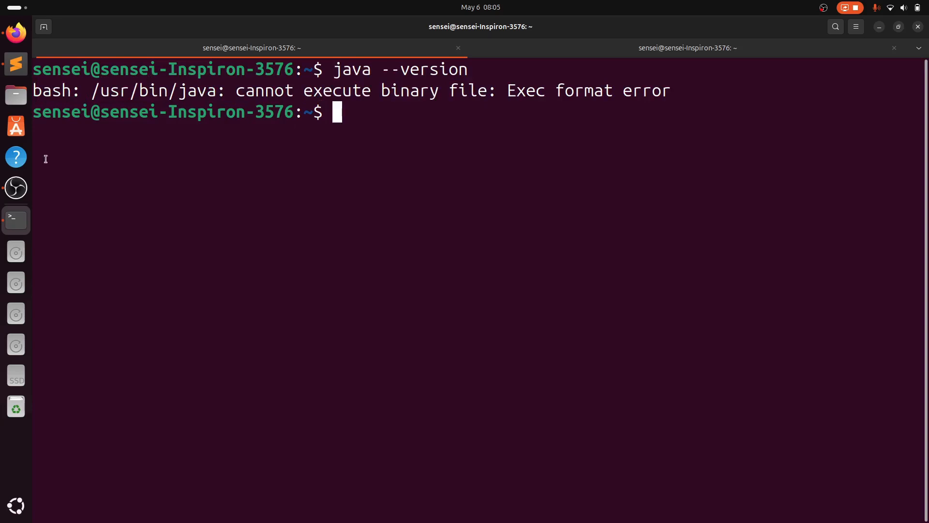
Review the notes on sudo update-alternatives --config java, then return to Terminal
{"action": "left_click", "coordinate": [16, 63]}
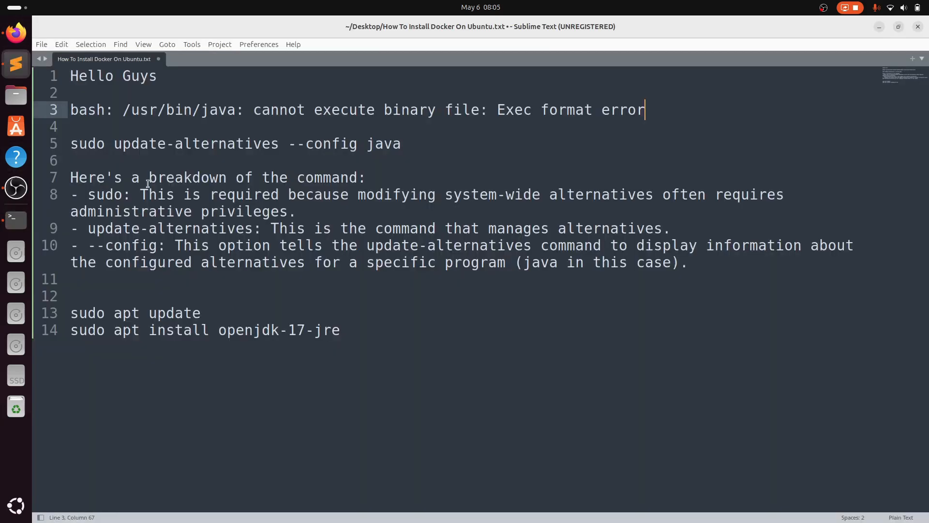
{"action": "left_click_drag", "start_coordinate": [71, 143], "coordinate": [279, 144]}
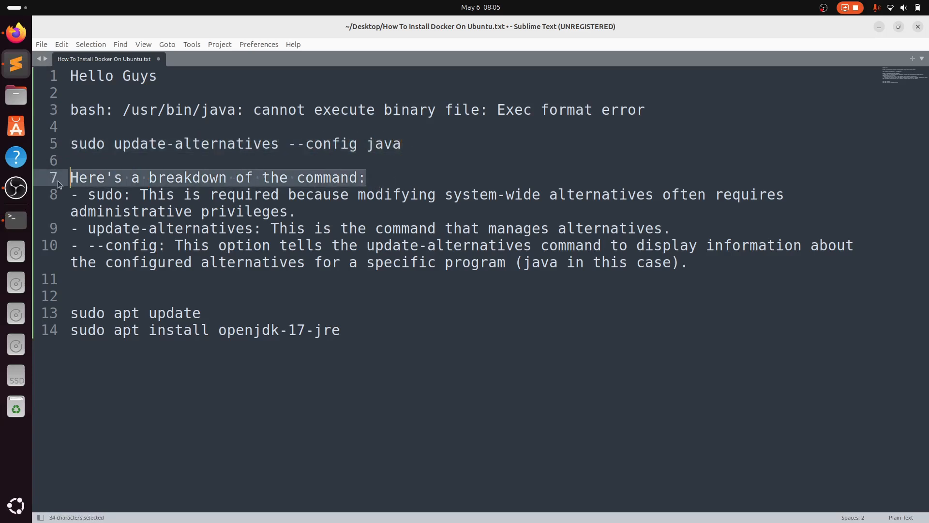
{"action": "left_click_drag", "start_coordinate": [70, 177], "coordinate": [296, 212]}
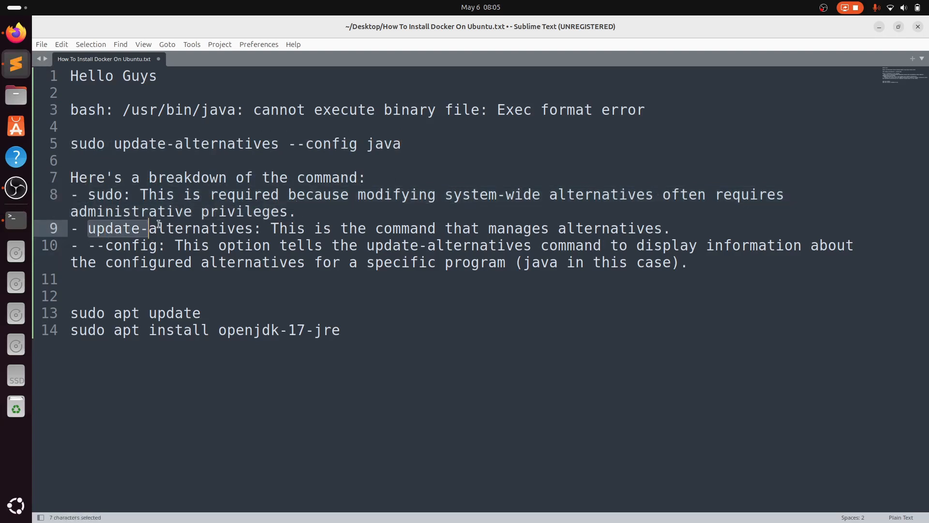
{"action": "left_click_drag", "start_coordinate": [157, 229], "coordinate": [602, 228]}
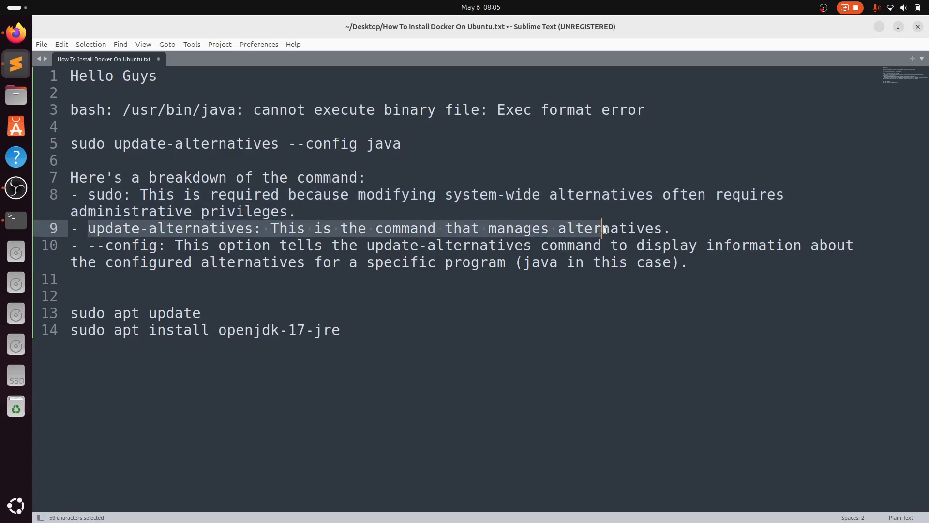
{"action": "left_click_drag", "start_coordinate": [602, 228], "coordinate": [668, 228]}
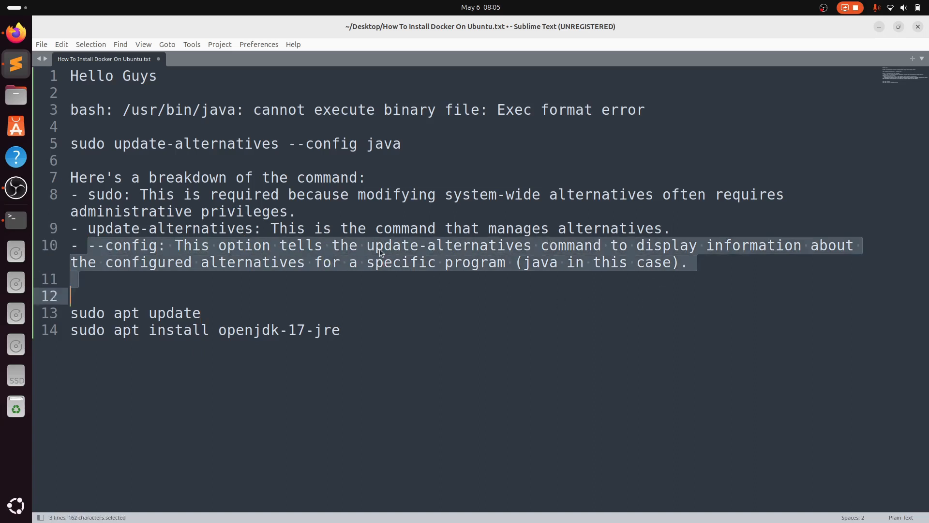
{"action": "mouse_move", "coordinate": [766, 262]}
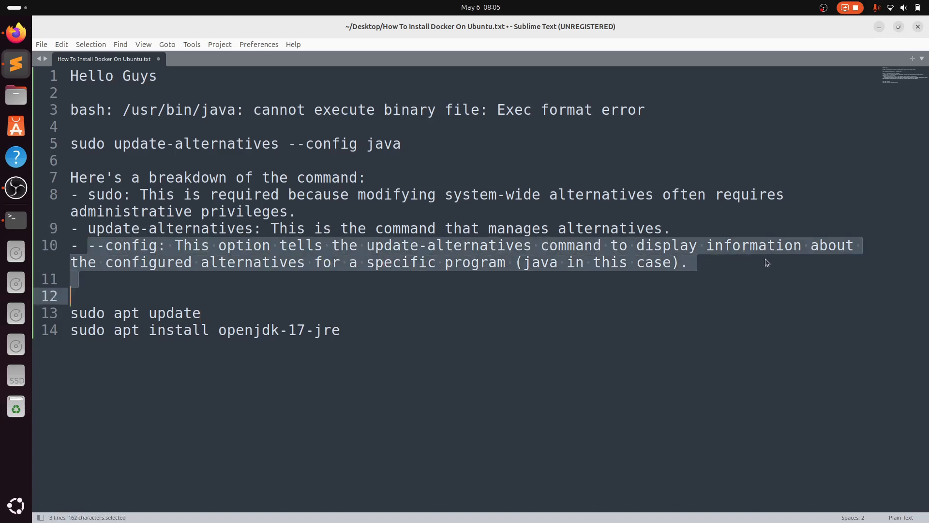
{"action": "mouse_move", "coordinate": [204, 281]}
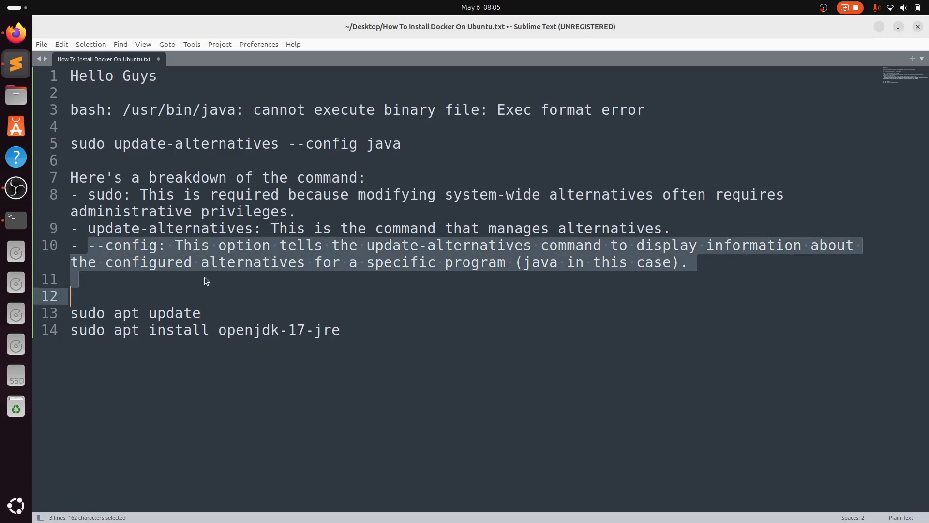
{"action": "mouse_move", "coordinate": [578, 279]}
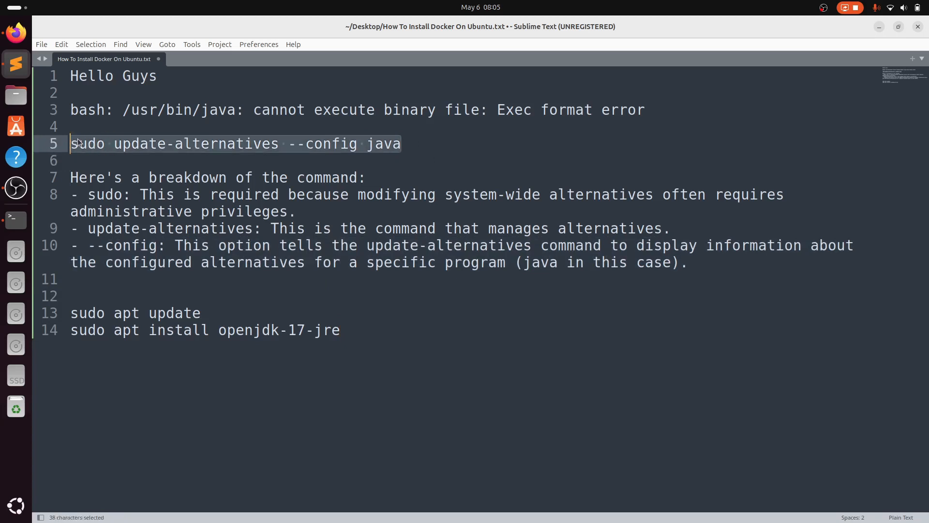
{"action": "left_click", "coordinate": [16, 220]}
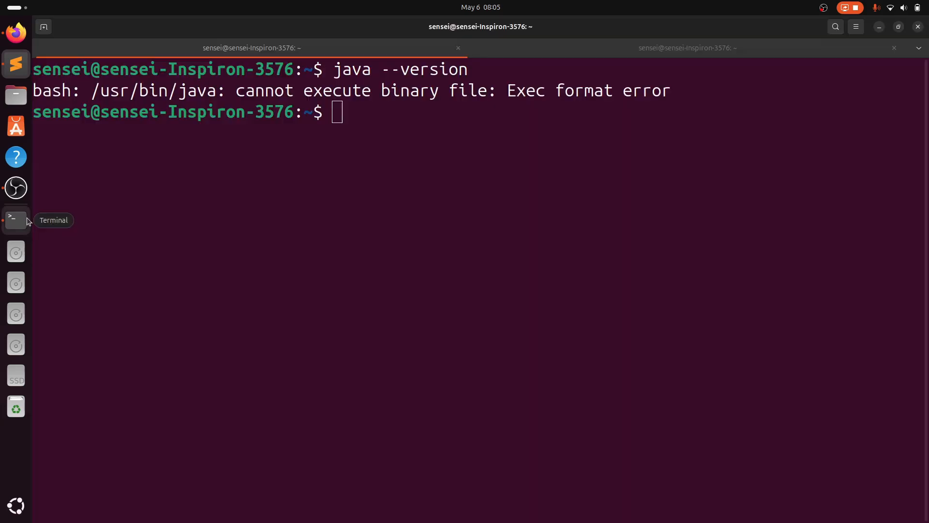
Run sudo update-alternatives --config java and choose alternative 0, jdk-22 oracle in auto mode
{"action": "type", "text": "sudo update-alternatives --config java"}
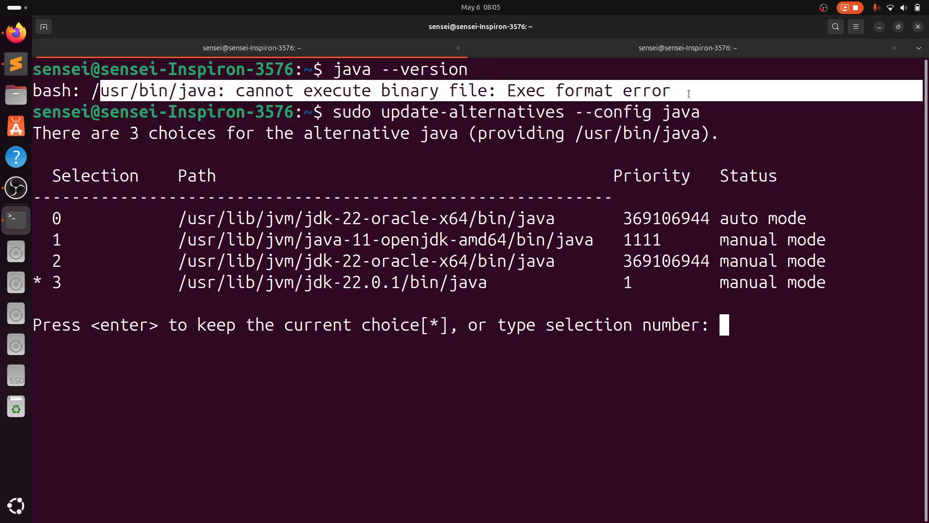
{"action": "mouse_move", "coordinate": [380, 98]}
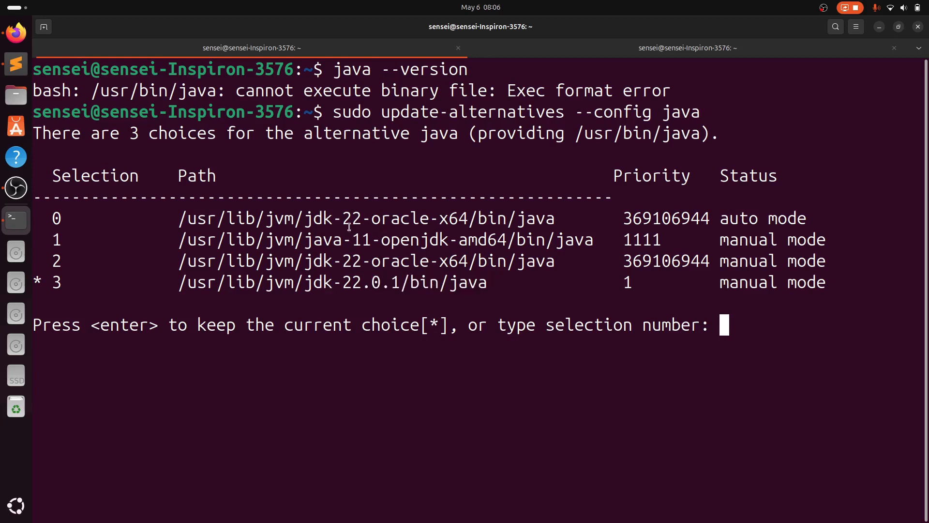
{"action": "double_click", "coordinate": [430, 218]}
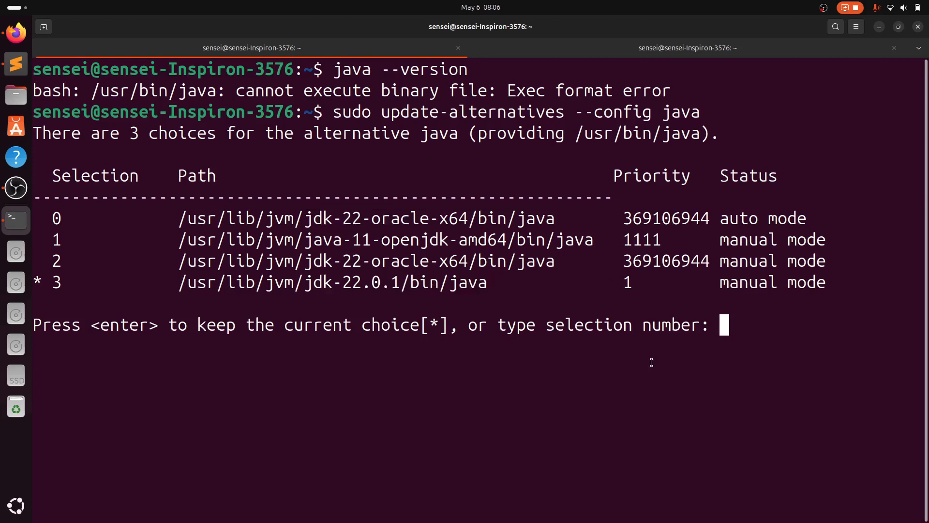
{"action": "type", "text": "0"}
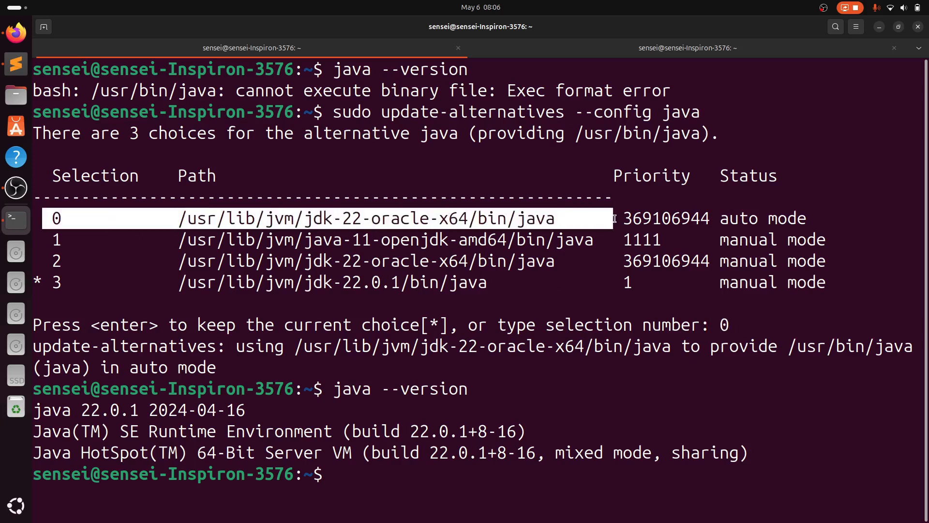
Check java --version and choose alternative 1 for OpenJDK 11 in manual mode
{"action": "type", "text": "java --version"}
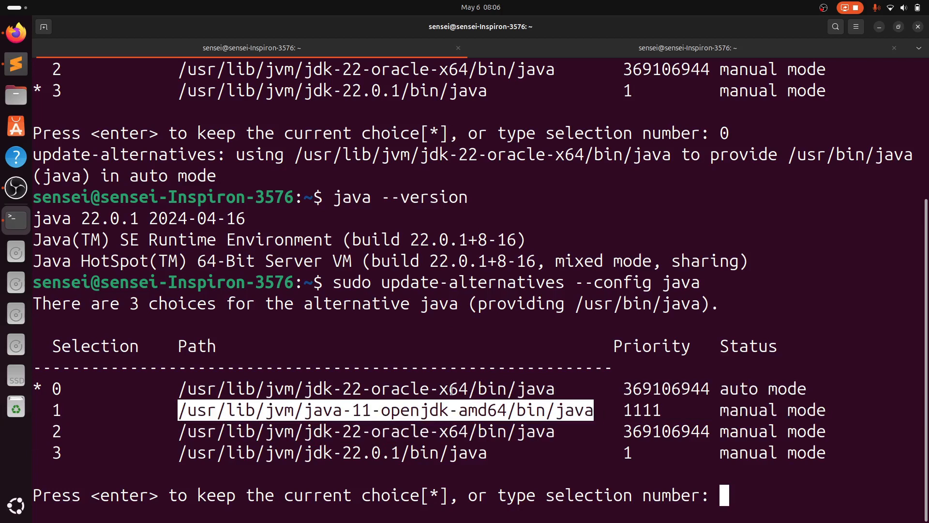
{"action": "type", "text": "1"}
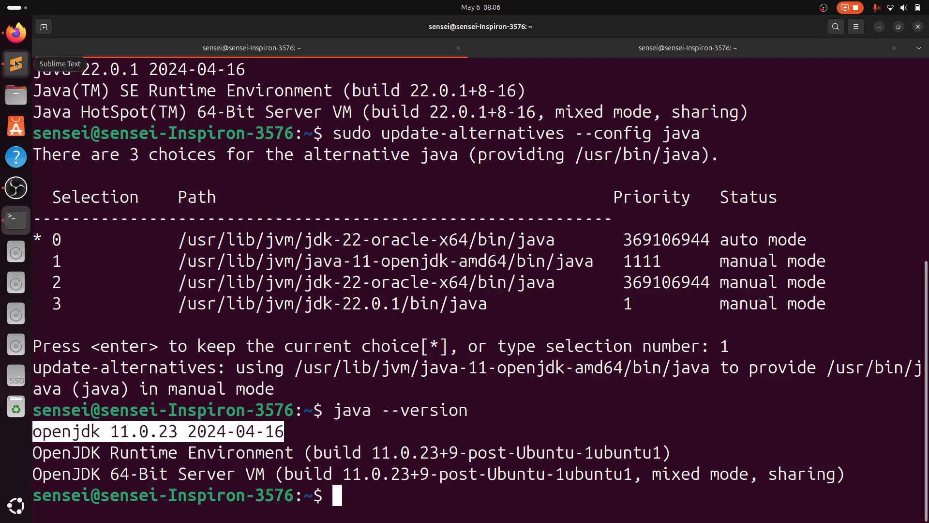
Copy the sudo apt update and openjdk-17-jre install commands from the notes
{"action": "left_click", "coordinate": [15, 63]}
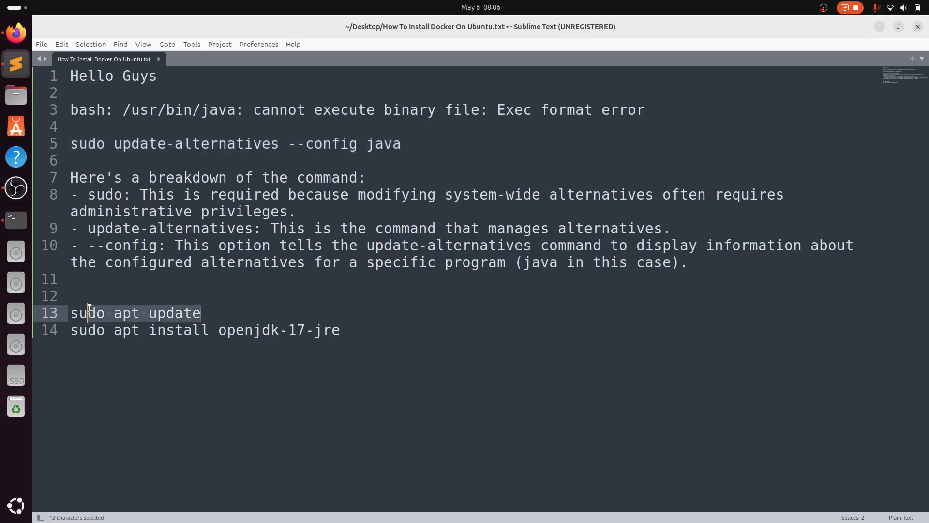
{"action": "left_click_drag", "start_coordinate": [89, 313], "coordinate": [341, 330]}
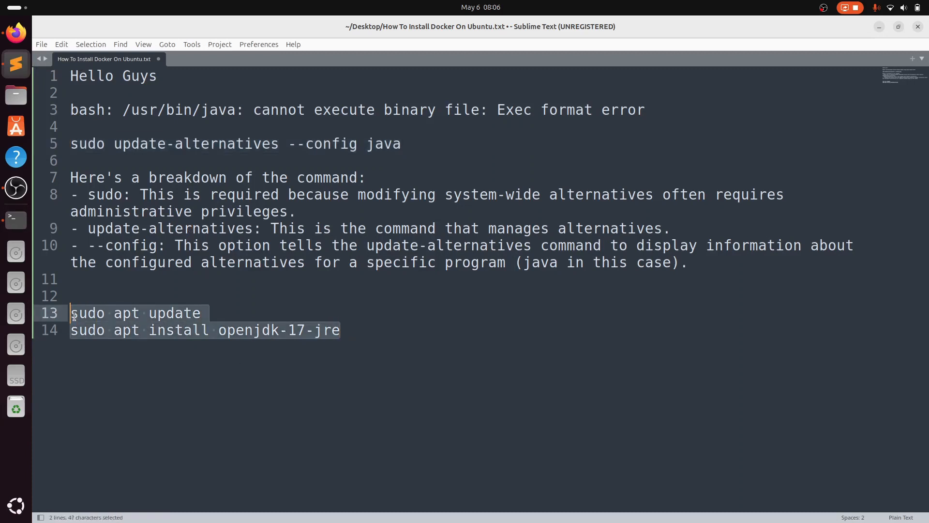
{"action": "key", "text": "ctrl+c"}
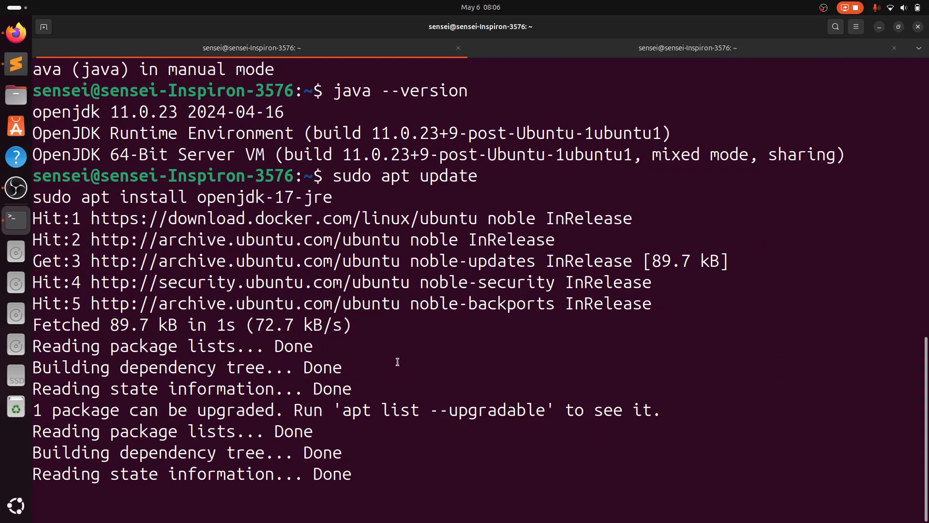
Confirm the OpenJDK 17 install with Y and run sudo apt update
{"action": "type", "text": "Y/n] Y"}
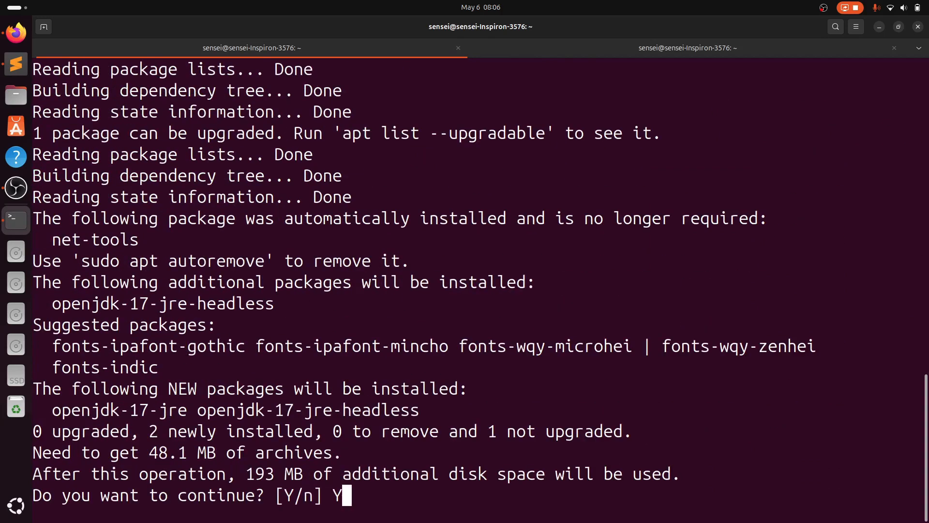
{"action": "key", "text": "Return"}
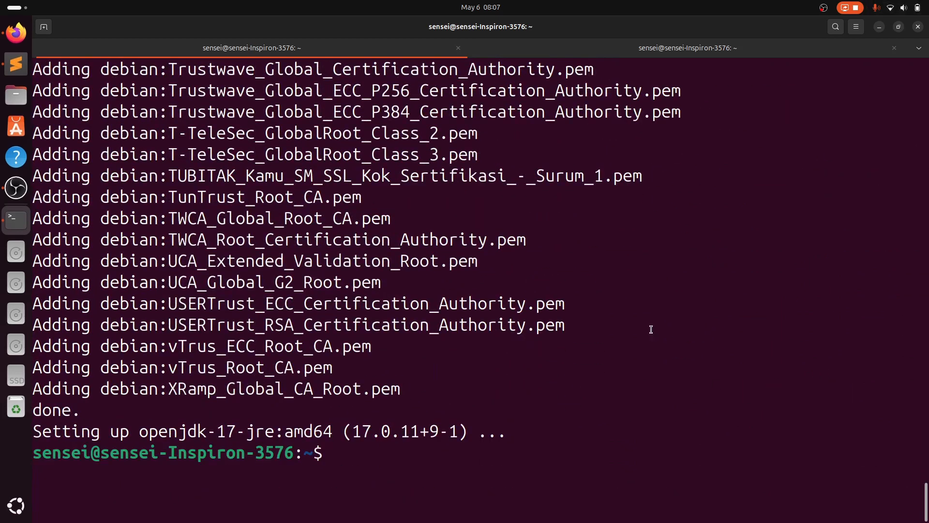
{"action": "type", "text": "sudo apt update"}
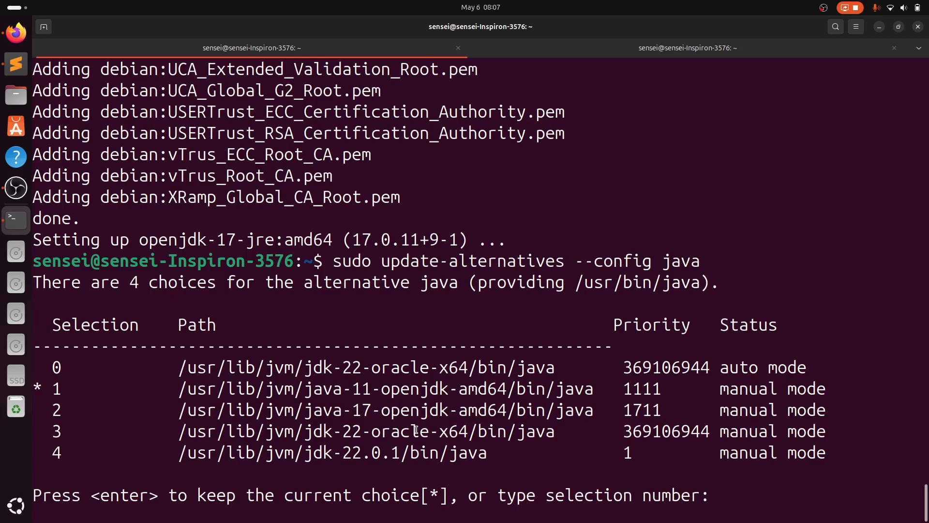
Choose alternative 2 to make OpenJDK 17.0.11 the system Java, then return to the notes
{"action": "type", "text": "2"}
{"action": "type", "text": "java --version"}
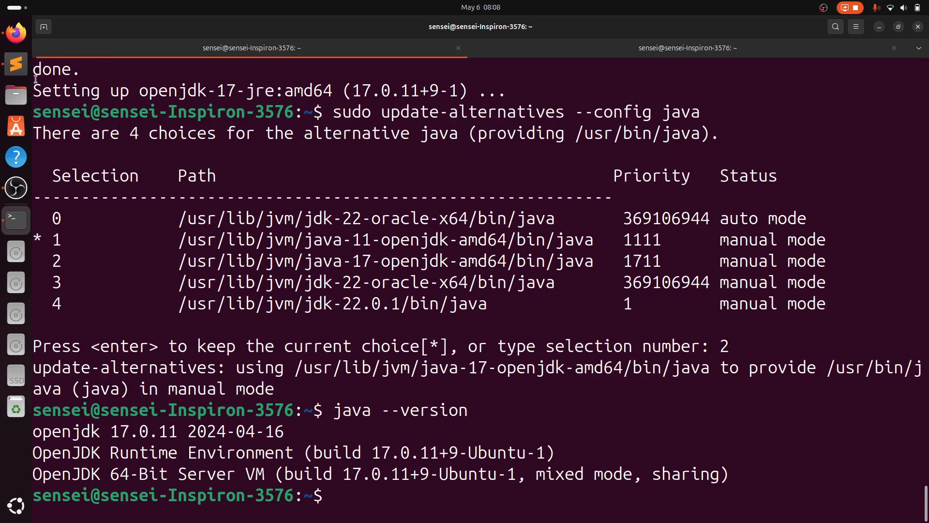
{"action": "mouse_move", "coordinate": [15, 63]}
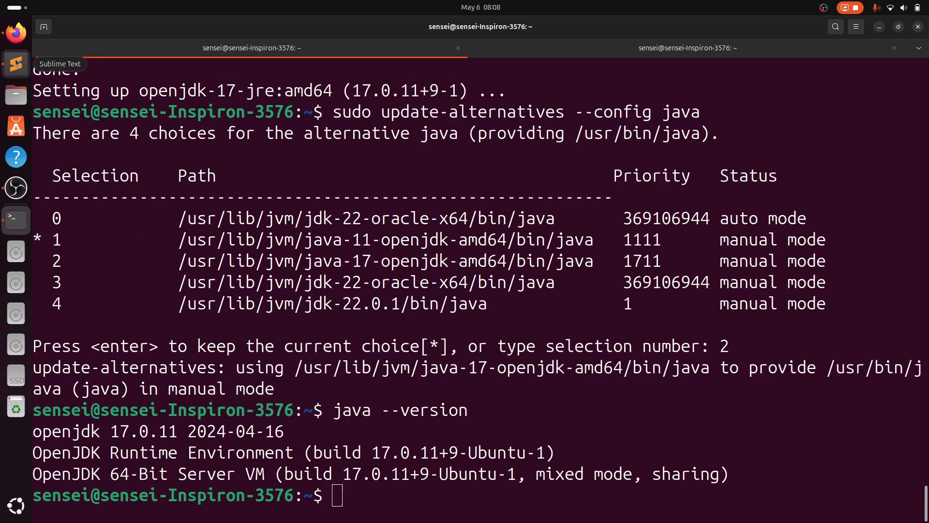
{"action": "left_click", "coordinate": [15, 64]}
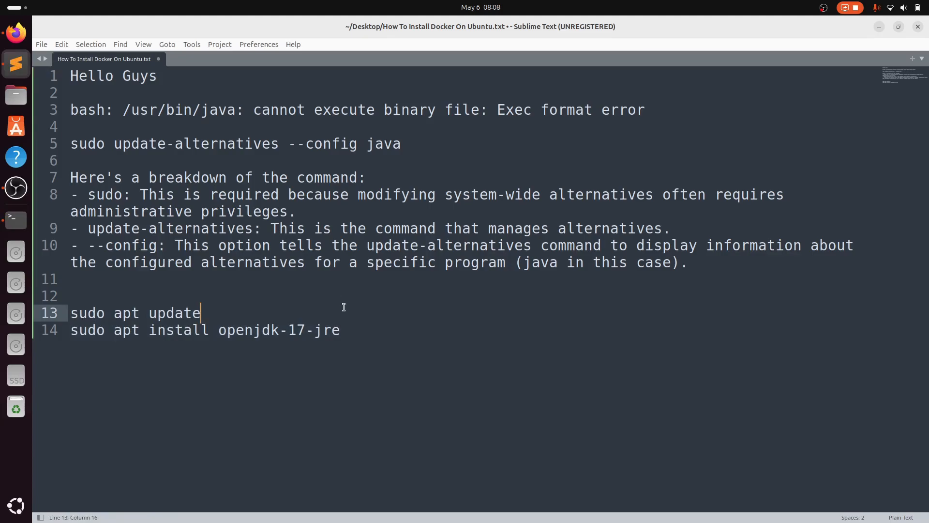